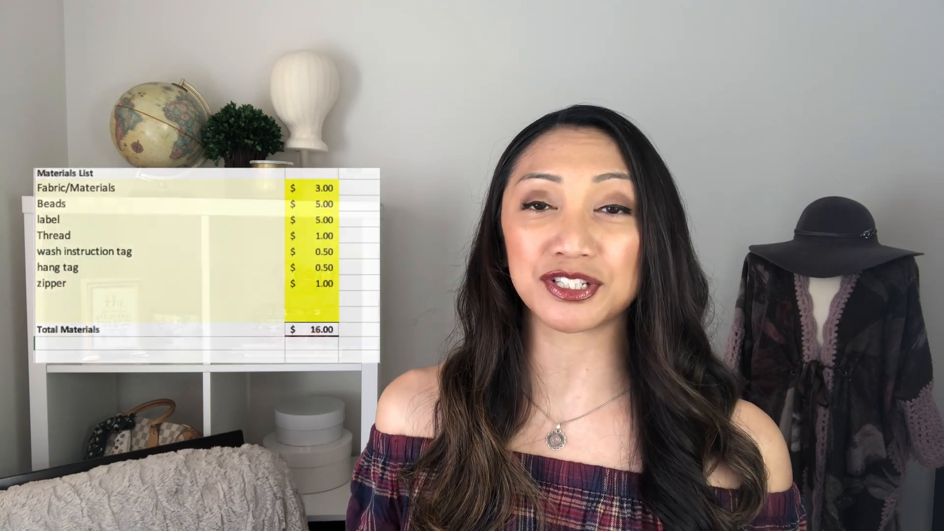
pyautogui.scroll(-3)
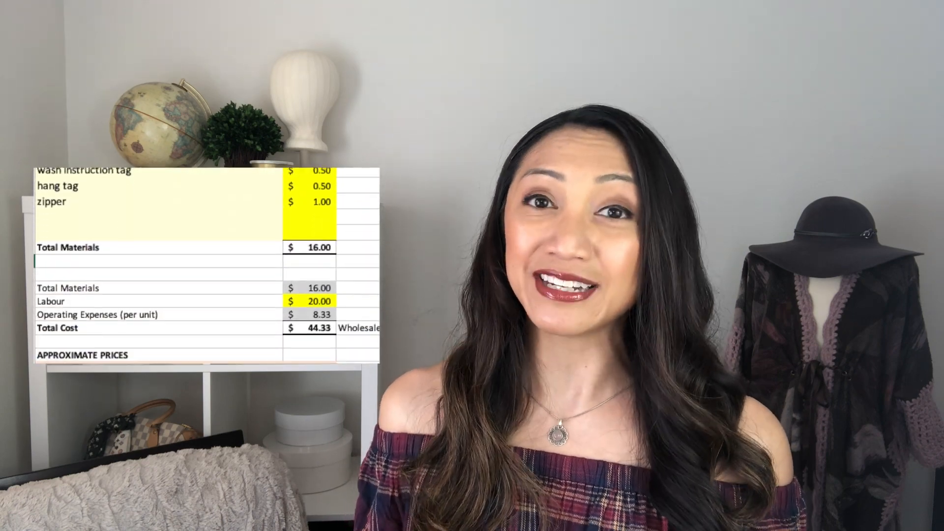